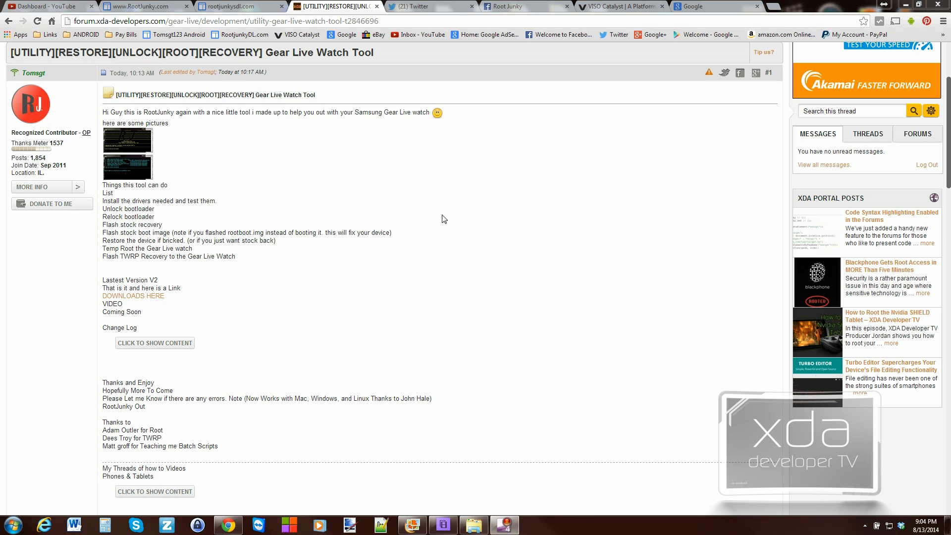
mouse_move(184, 67)
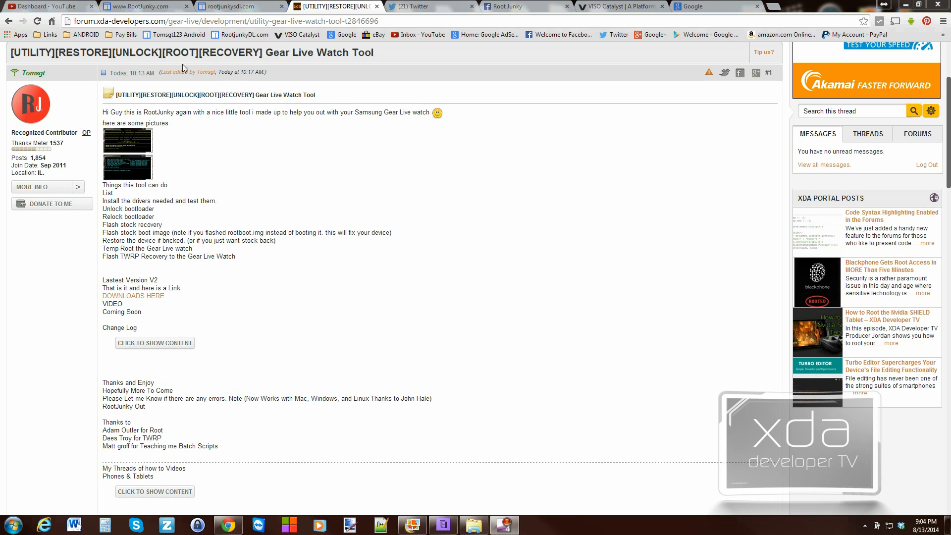
mouse_move(395, 60)
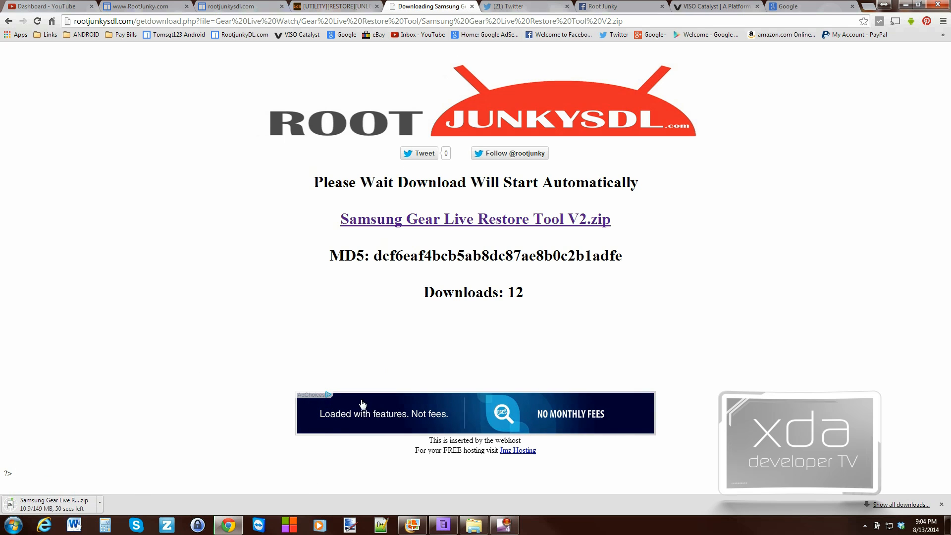
- Switch back to the XDA Gear Live Watch Tool thread tab and scroll down
left_click(333, 6)
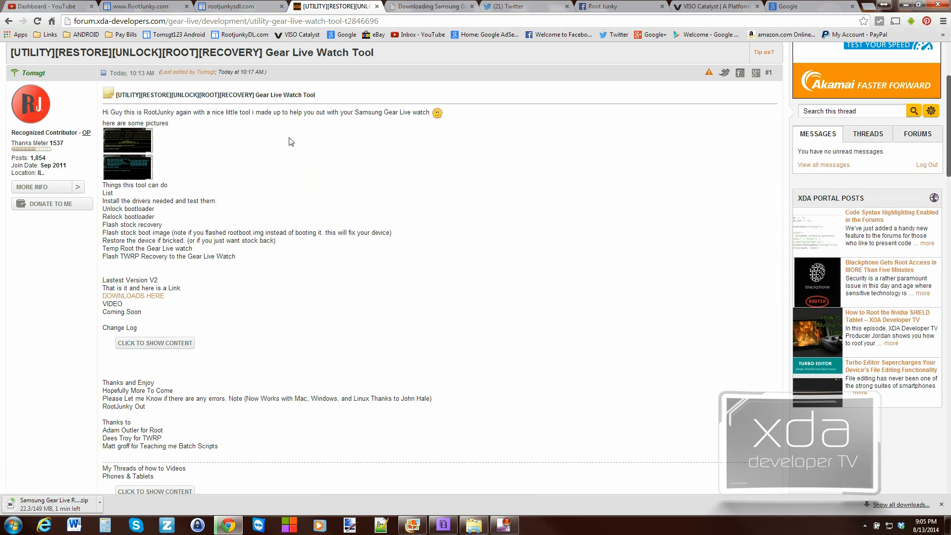
scroll("down", 3)
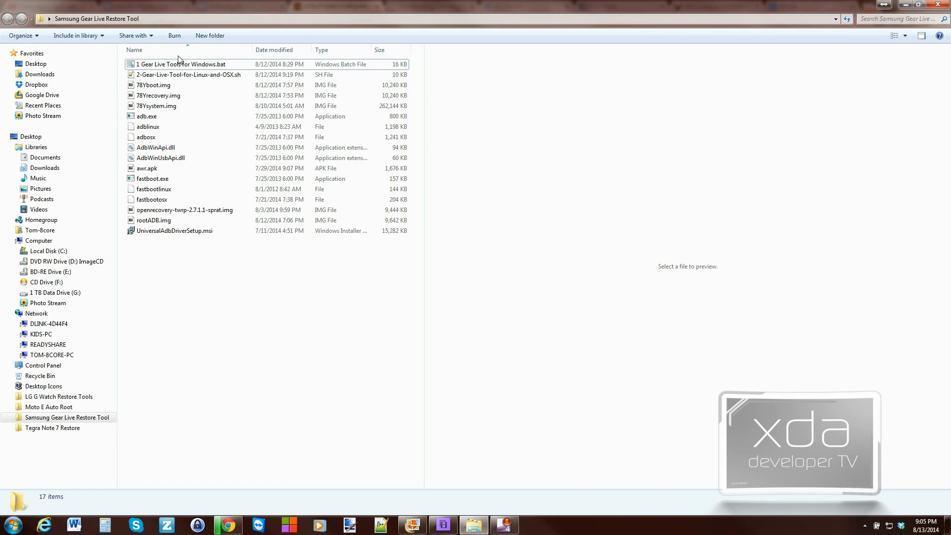
mouse_move(206, 299)
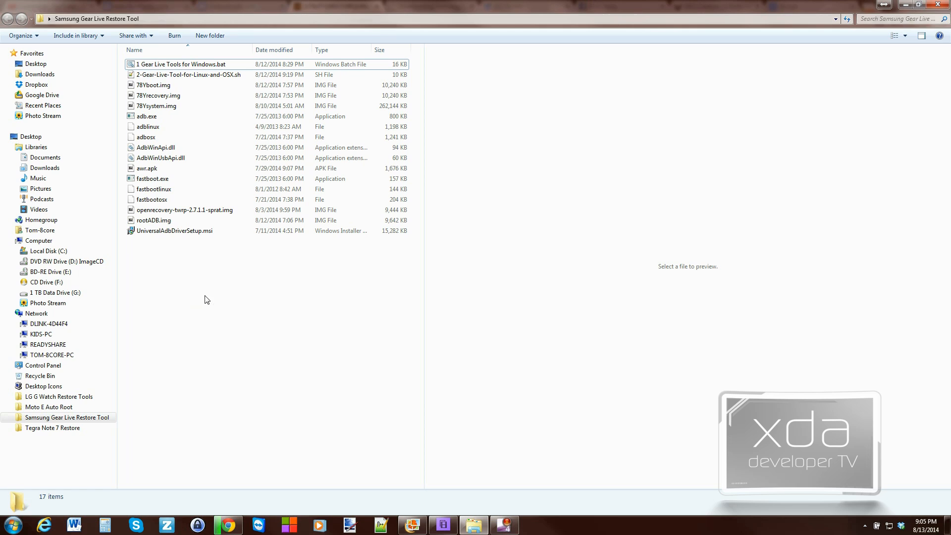
mouse_move(217, 232)
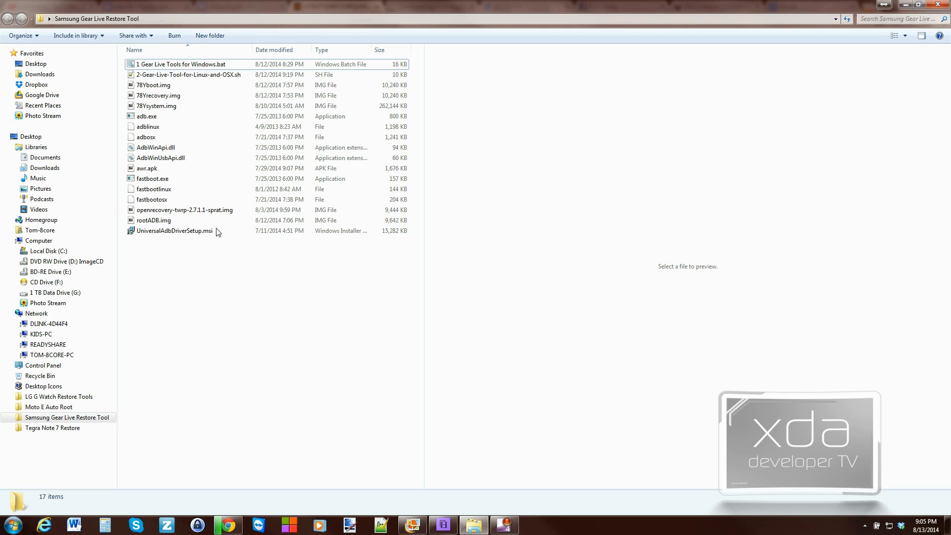
mouse_move(423, 144)
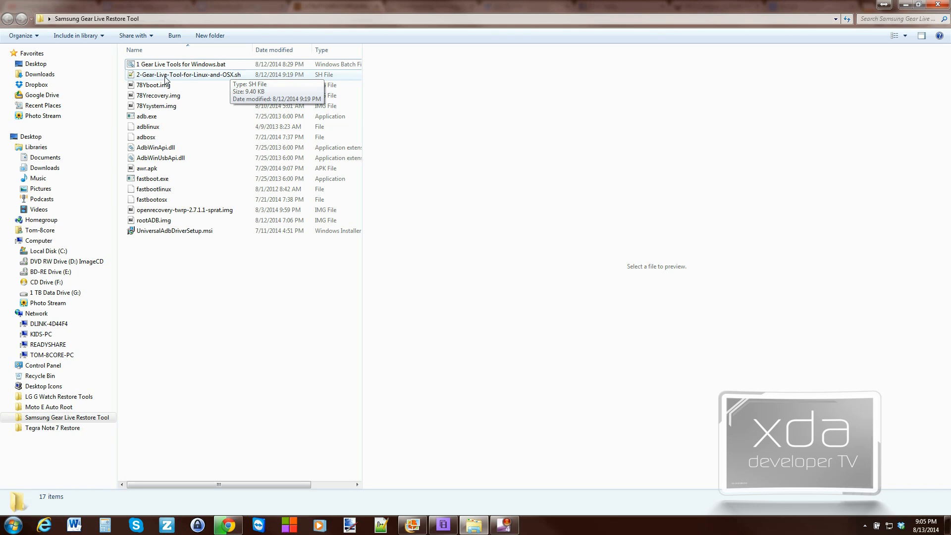
mouse_move(141, 84)
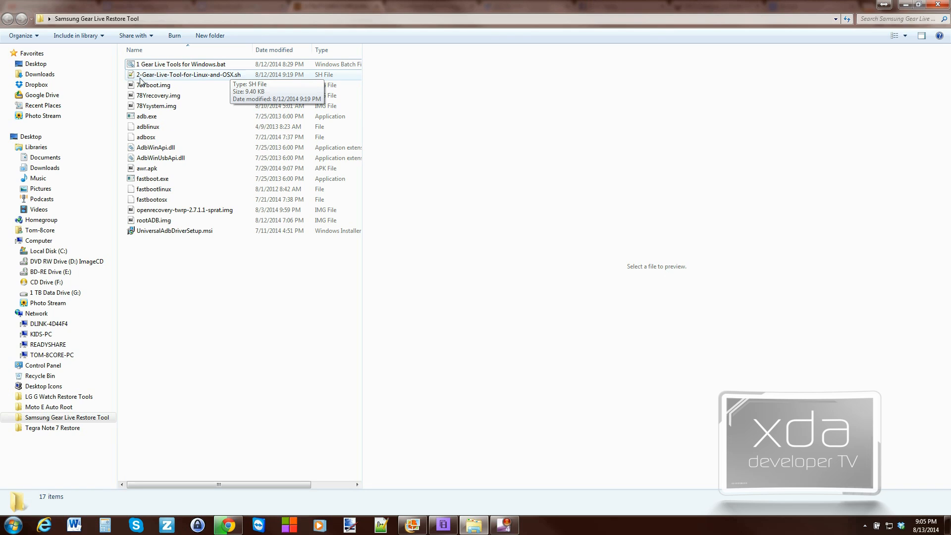
mouse_move(197, 79)
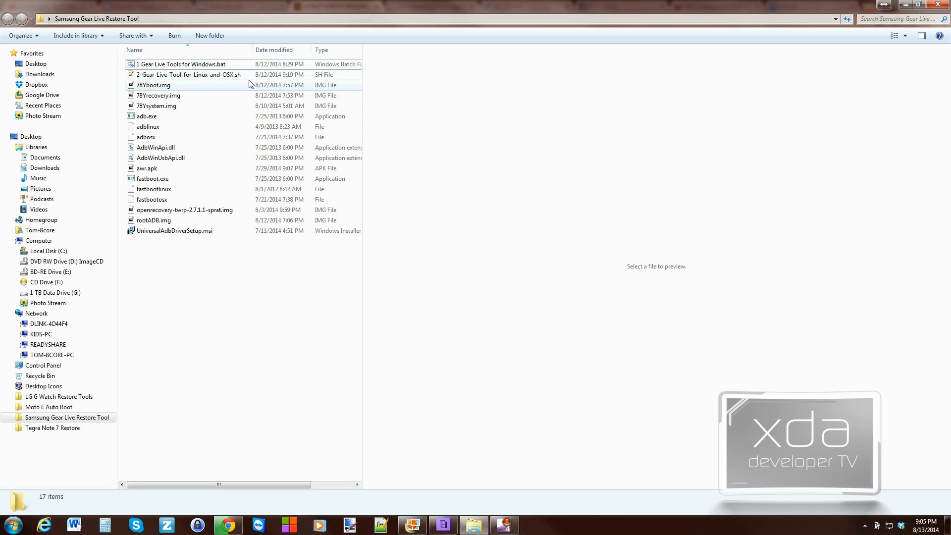
- Select a file in the extracted Samsung Gear Live Restore Tool folder
left_click(188, 75)
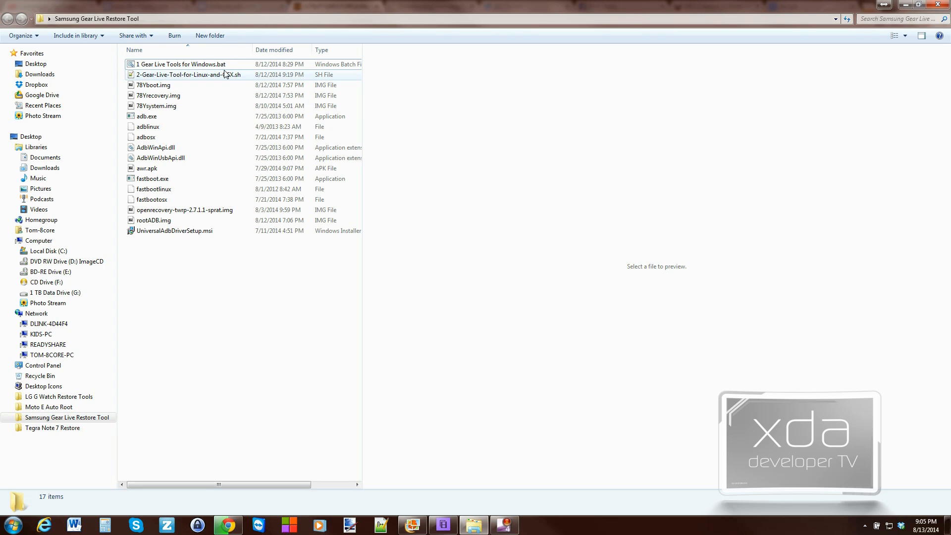
- Launch '1 Gear Live Tools for Windows.bat' and move its console window aside
left_click(180, 64)
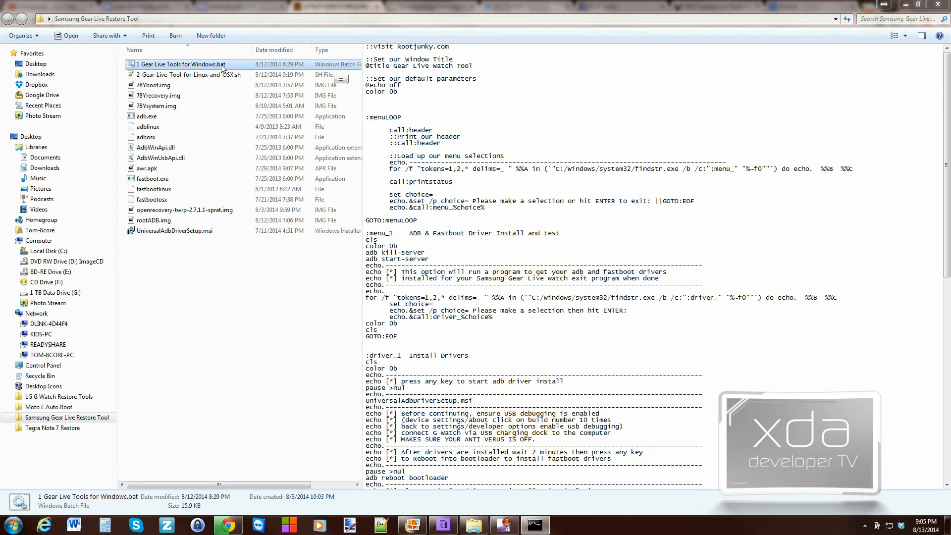
double_click(179, 64)
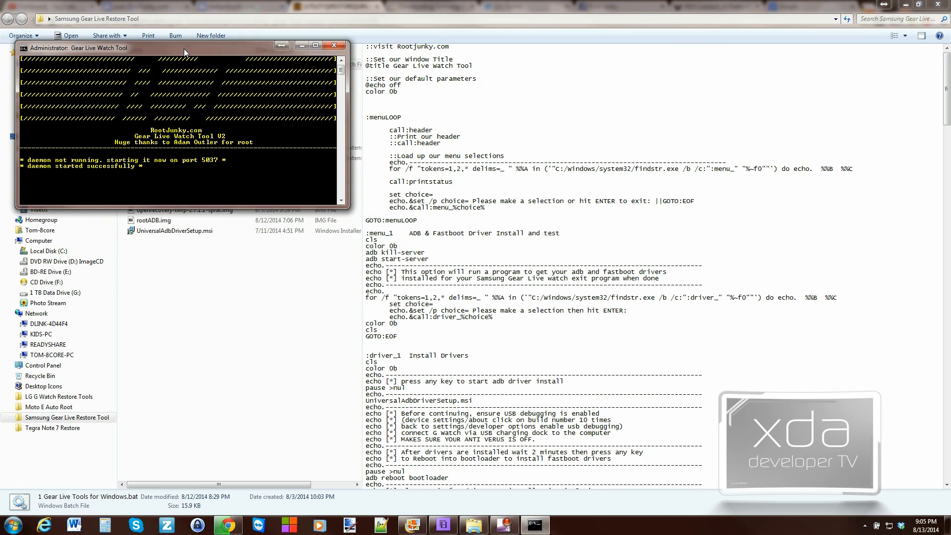
left_click_drag(184, 52, 174, 17)
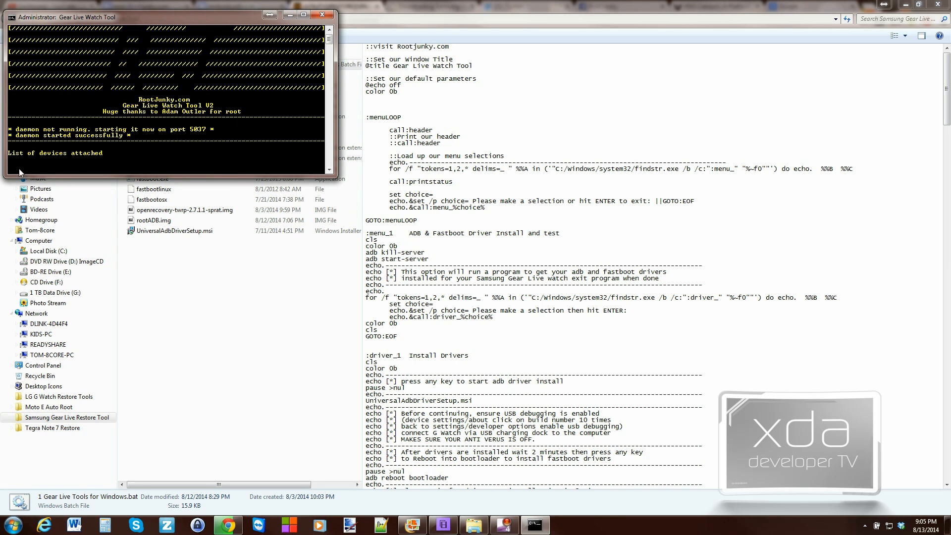
mouse_move(85, 169)
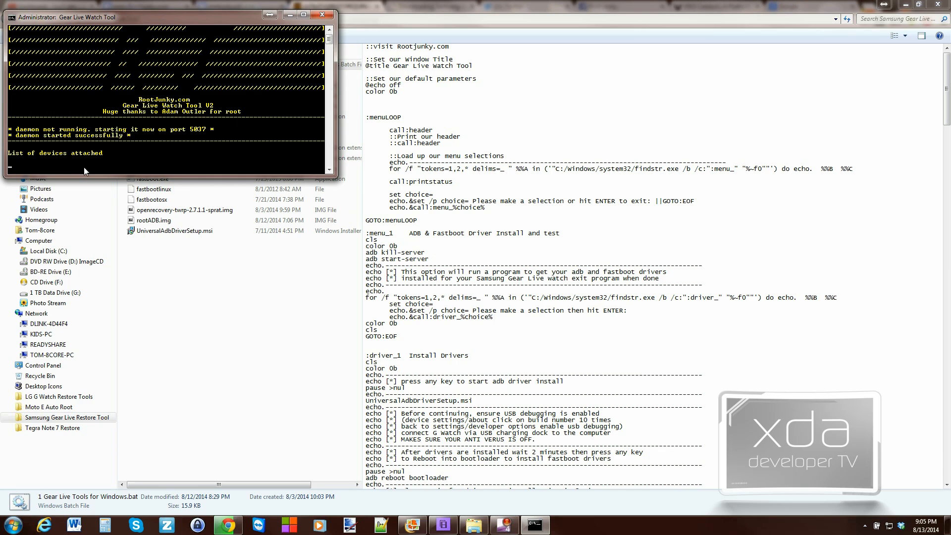
mouse_move(103, 168)
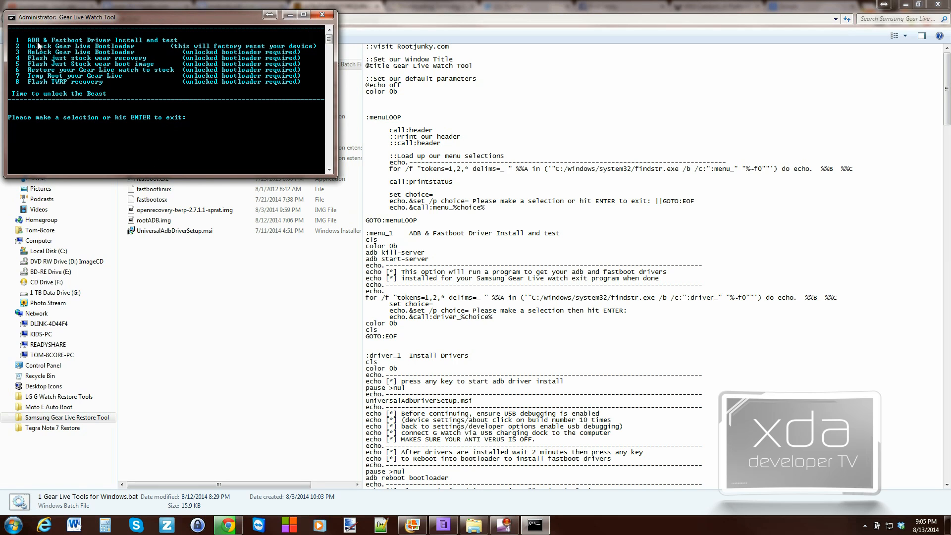
mouse_move(61, 44)
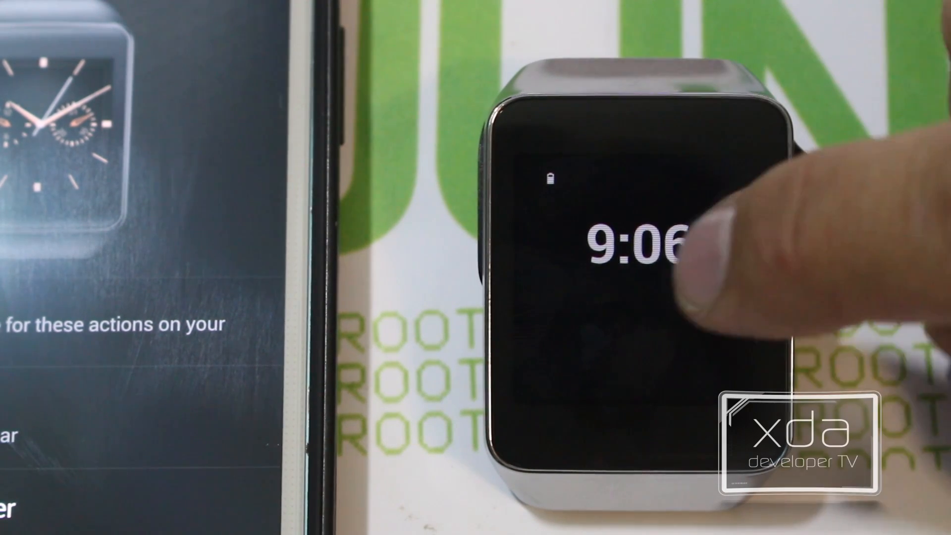
- Unlock developer mode via Build number in watch Settings and open Developer options
left_click(643, 243)
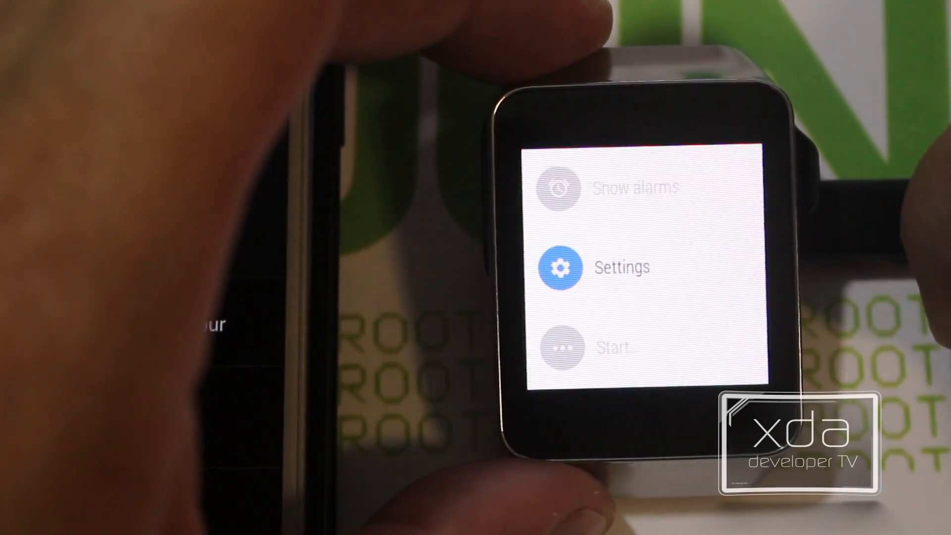
left_click(621, 267)
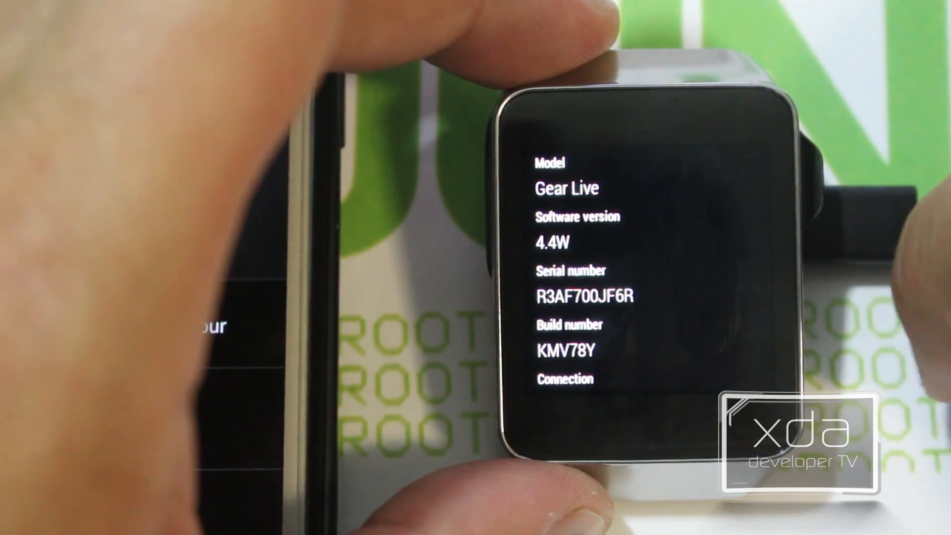
scroll("down", 3)
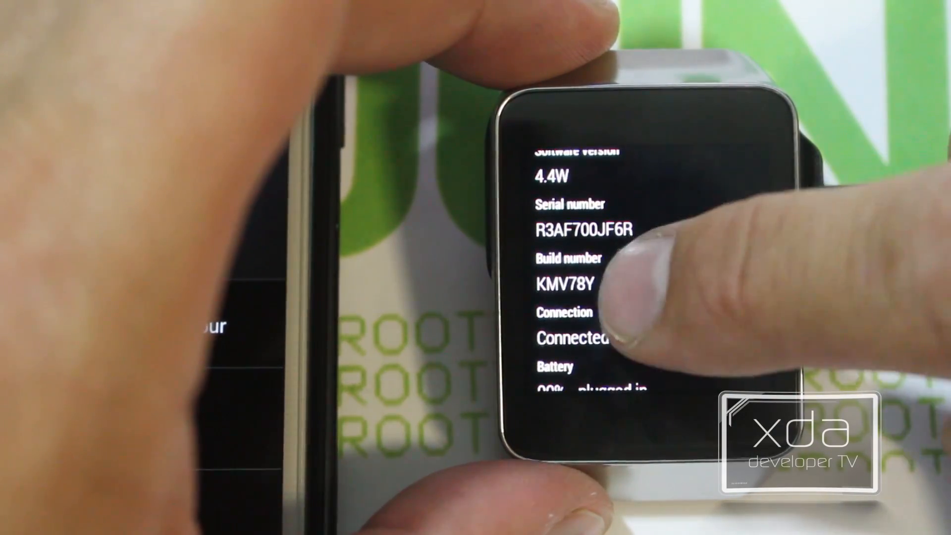
left_click(582, 285)
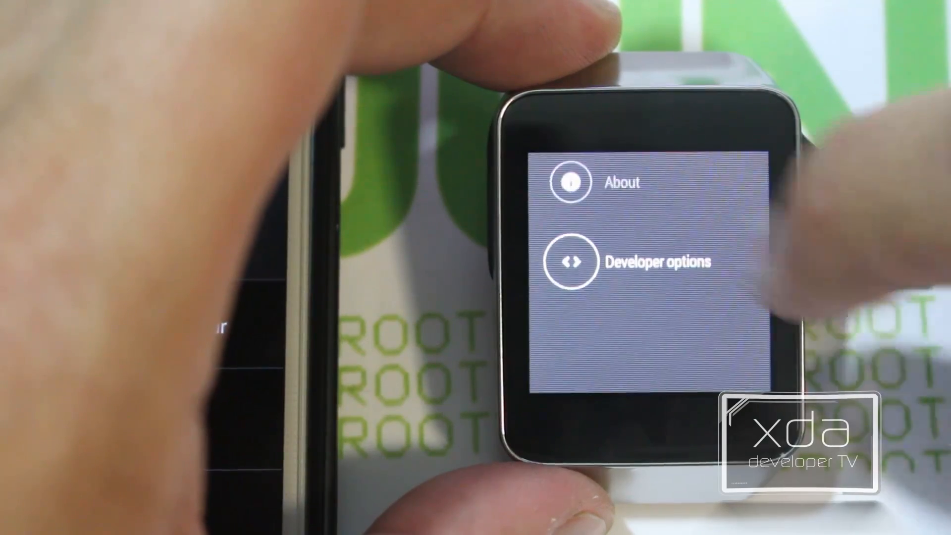
left_click(642, 261)
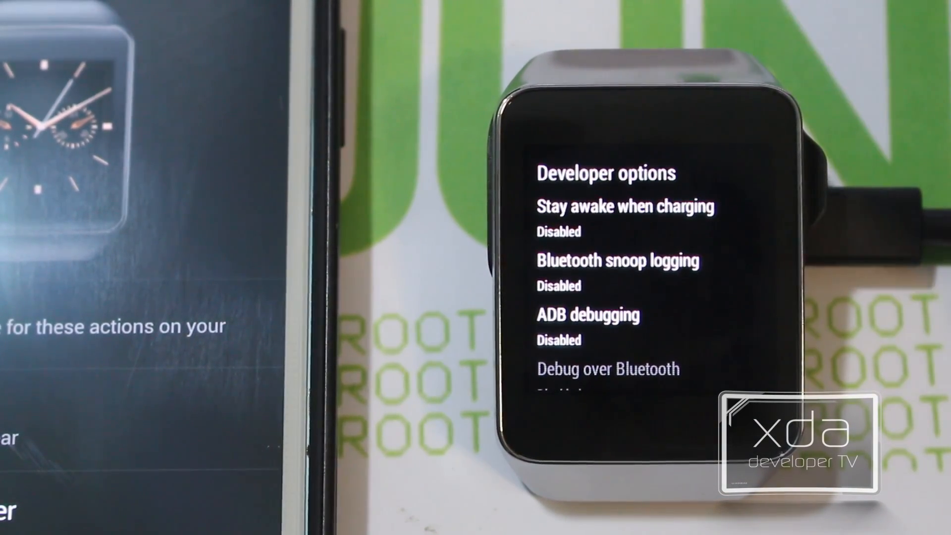
- Enable ADB debugging on the watch and confirm the 'Are you sure?' prompt
left_click(586, 315)
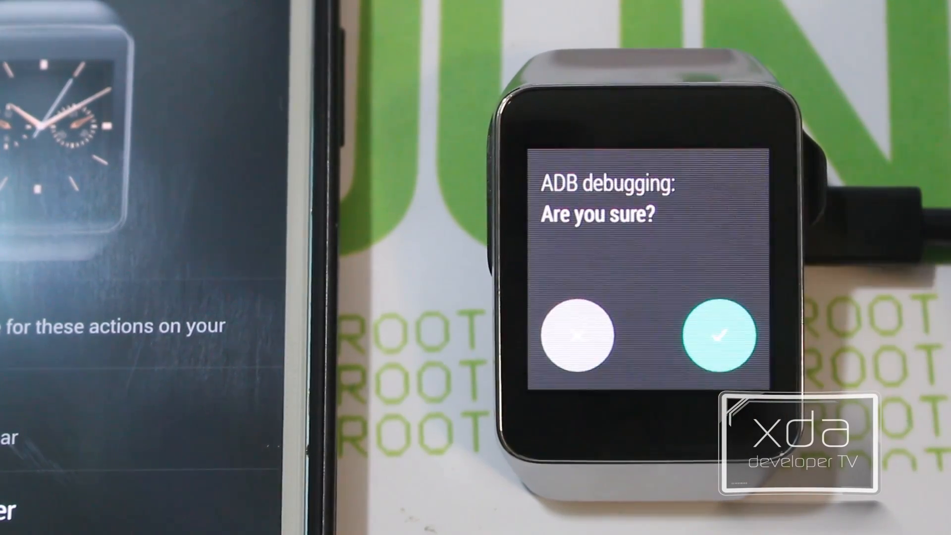
left_click(718, 337)
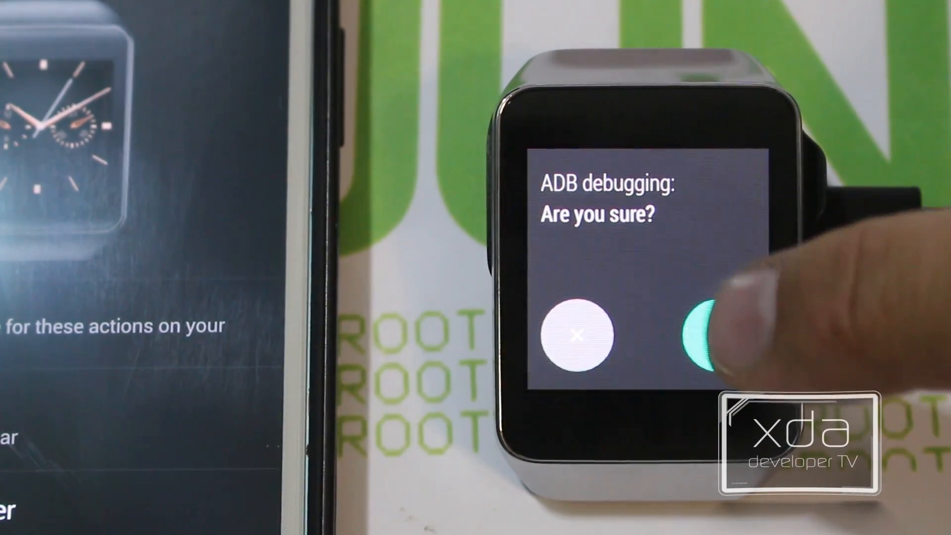
left_click(715, 337)
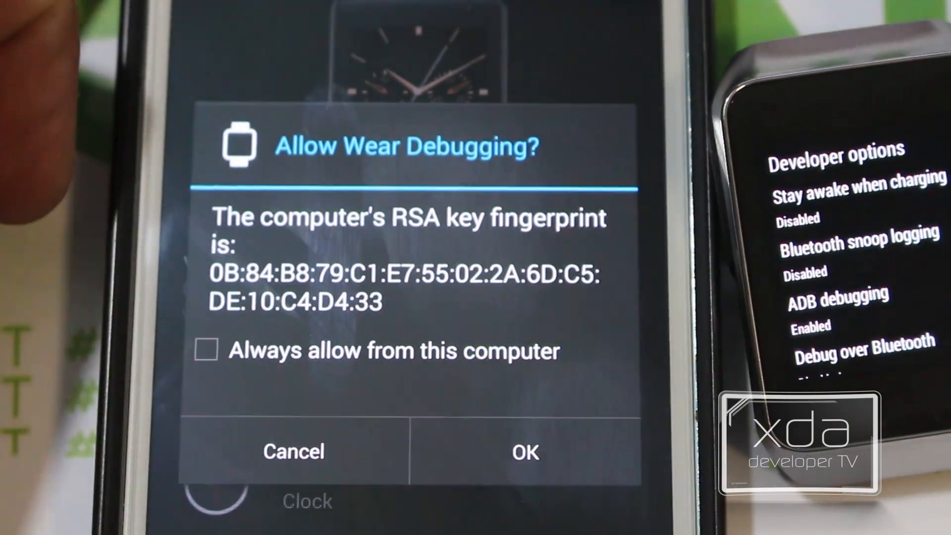
- On the phone, tick 'Always allow from this computer' and allow Wear debugging
left_click(206, 350)
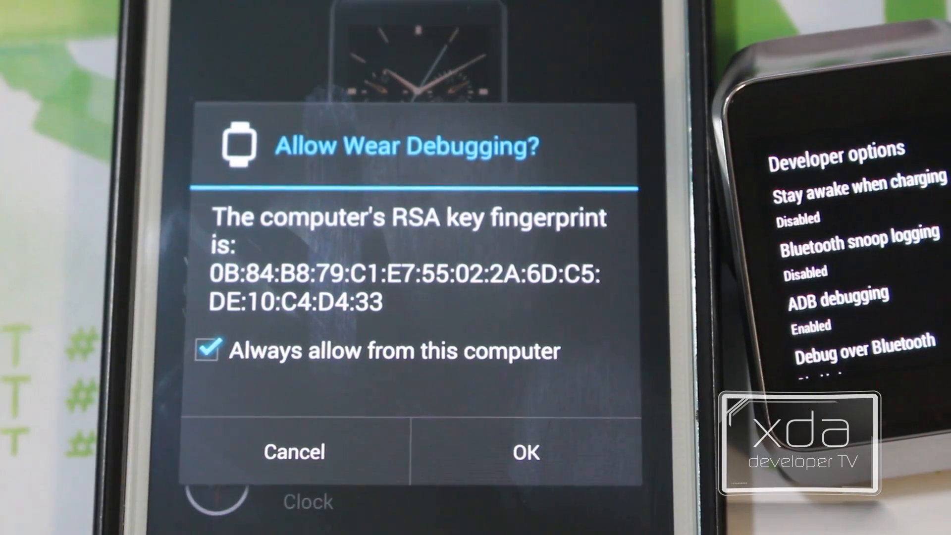
left_click(525, 452)
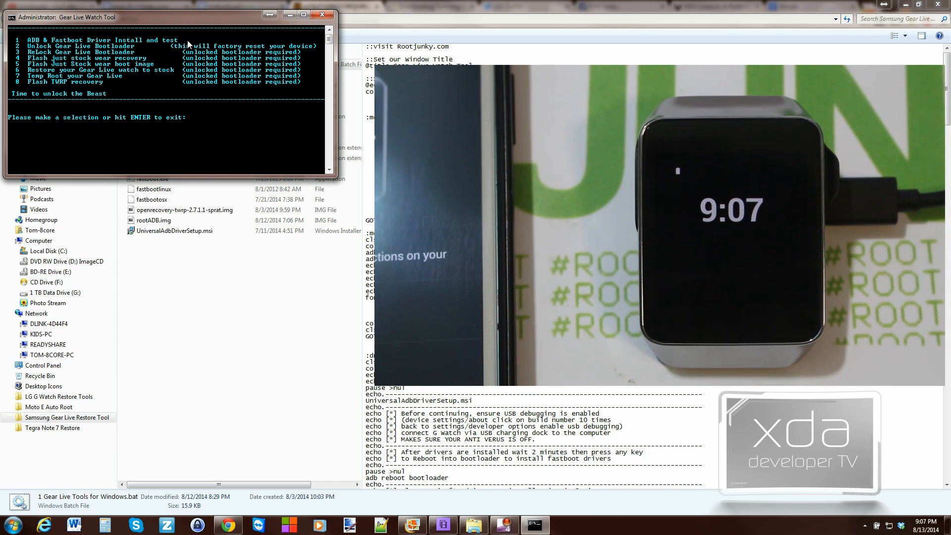
- Run the ADB & Fastboot Driver Test (options 1, 2) through its adb and fastboot checks
type("1")
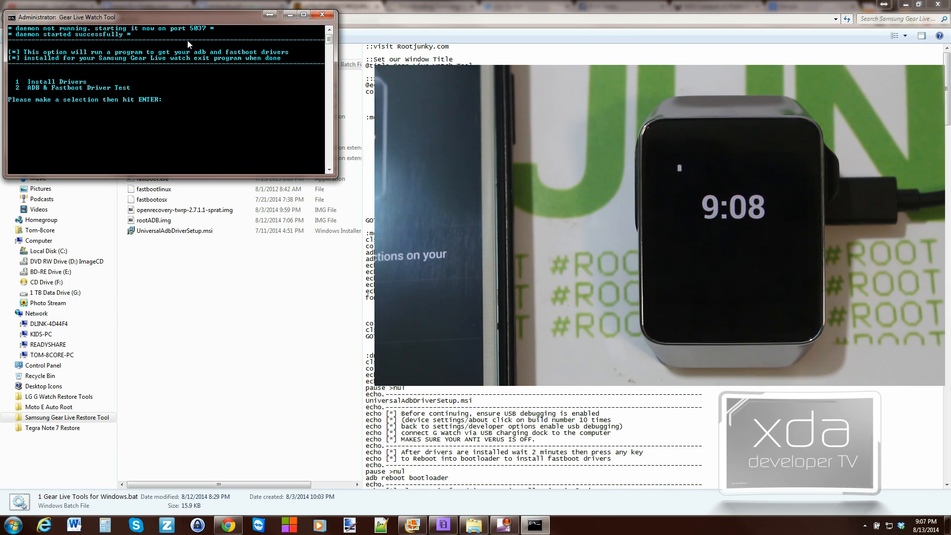
type("2")
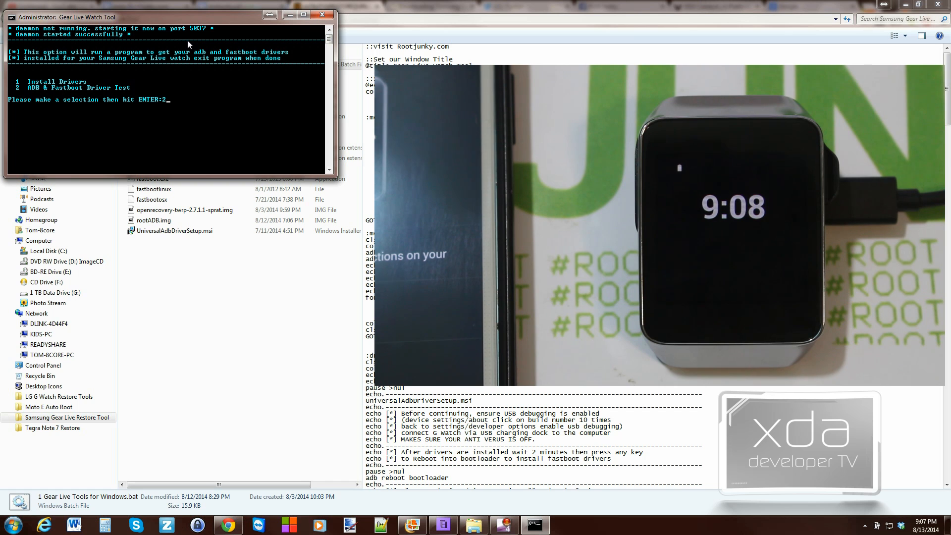
key("enter")
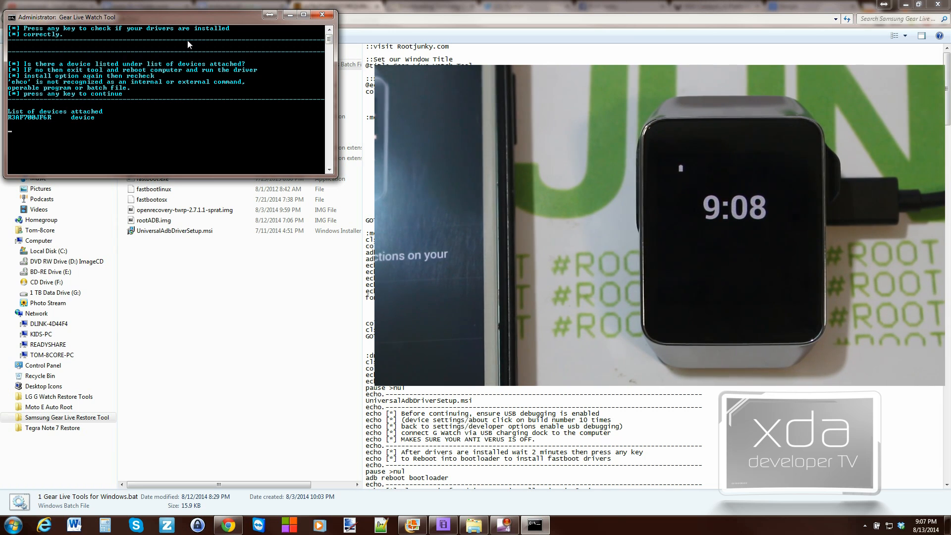
mouse_move(15, 125)
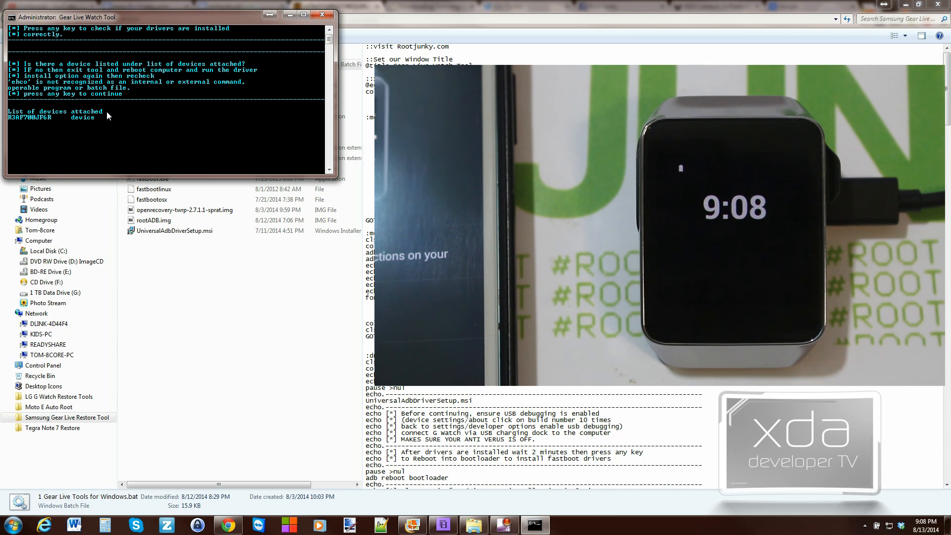
key("enter")
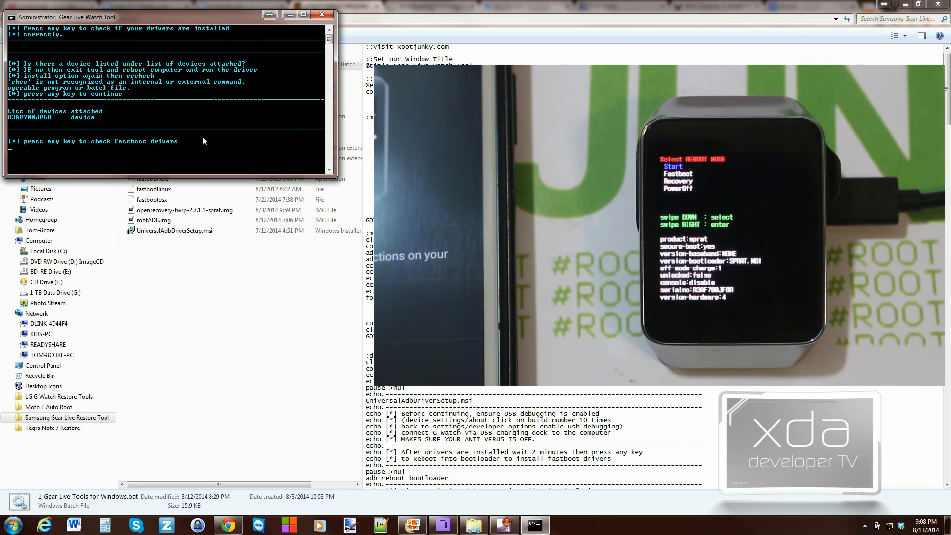
key("enter")
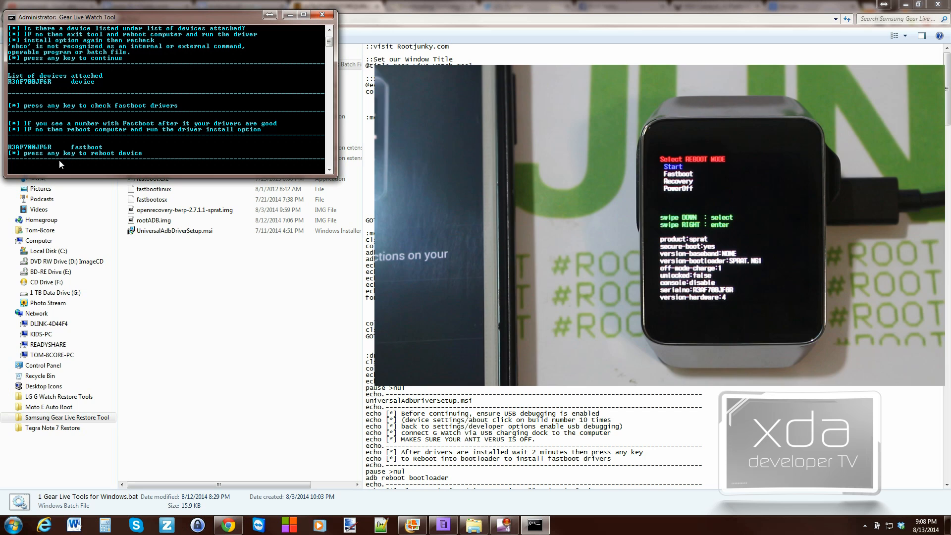
mouse_move(88, 149)
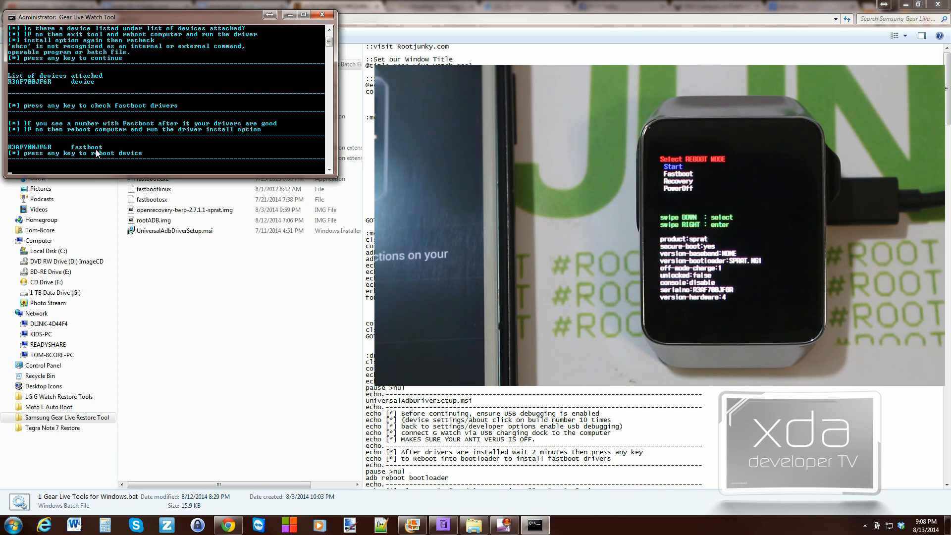
mouse_move(94, 153)
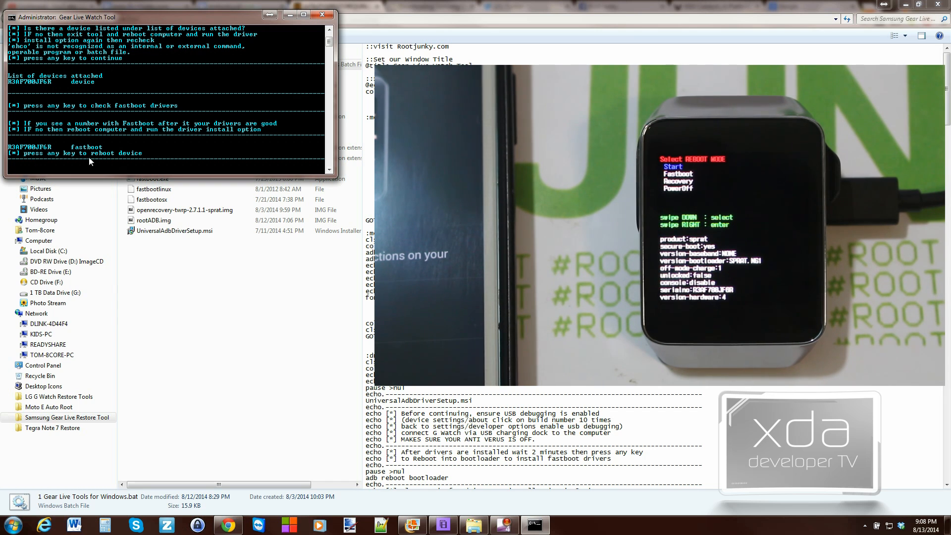
- Reboot the watch from bootloader back to its normal clock face
key("enter")
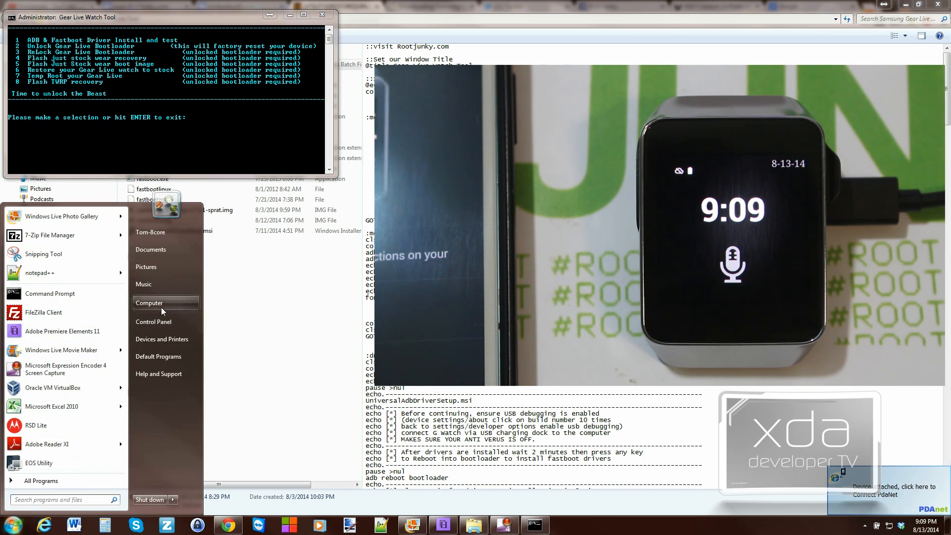
- Open Device Manager in Computer Management and expand Ports (COM & LPT) to show COM1
right_click(149, 302)
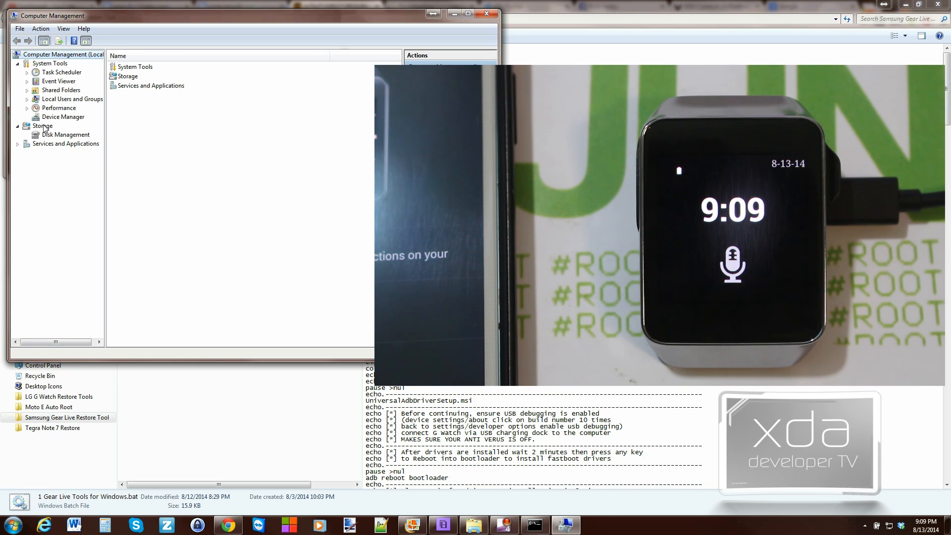
left_click(63, 117)
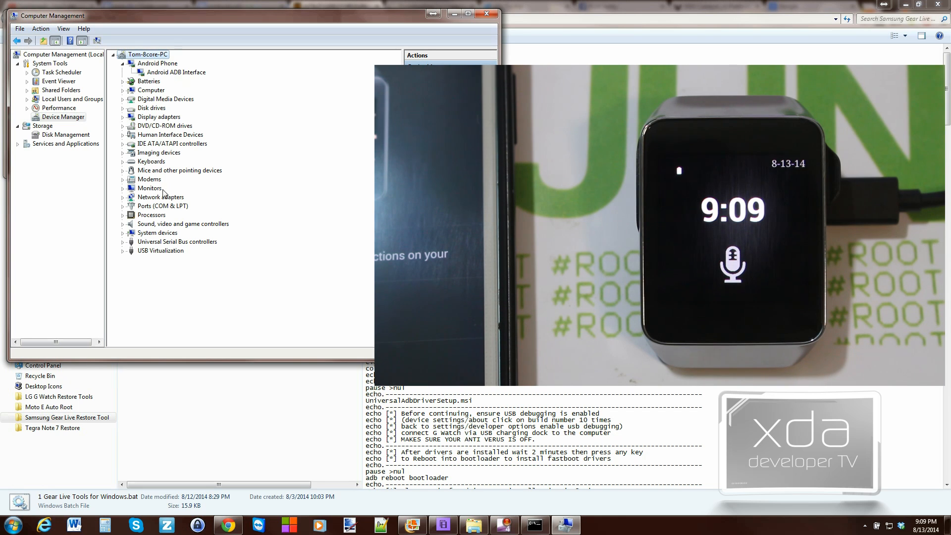
mouse_move(124, 198)
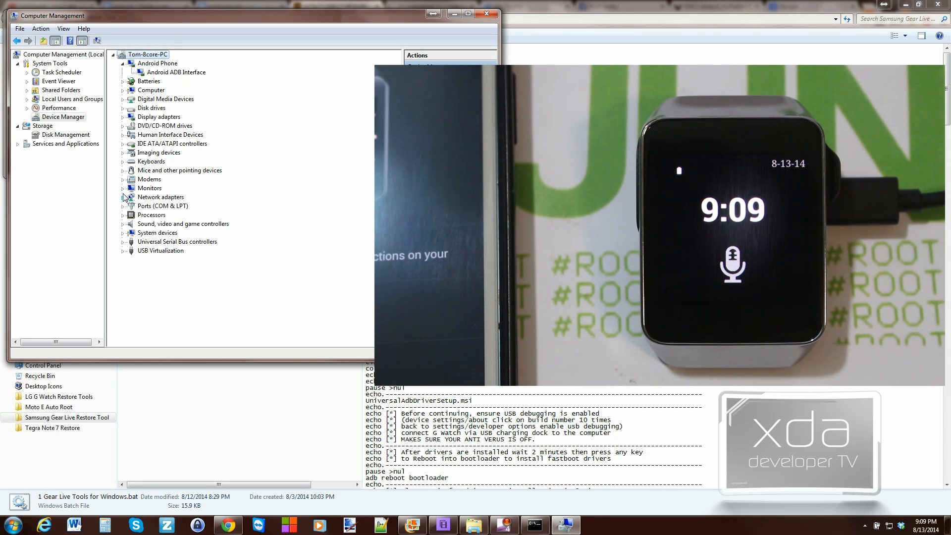
left_click(124, 205)
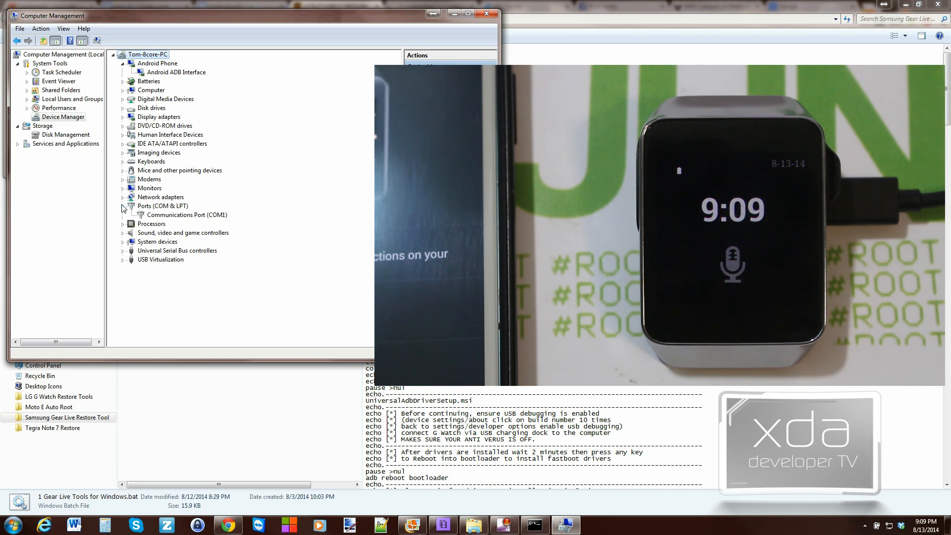
left_click(123, 206)
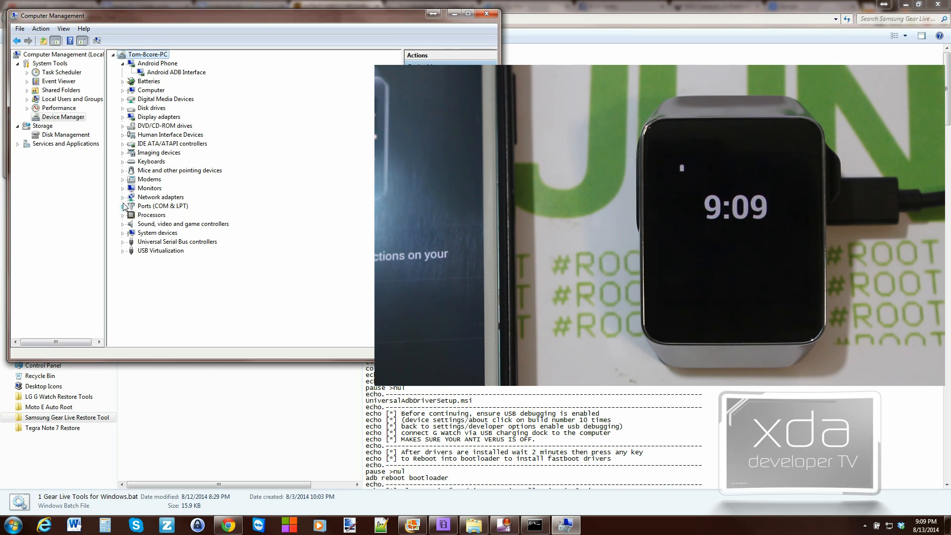
left_click(123, 206)
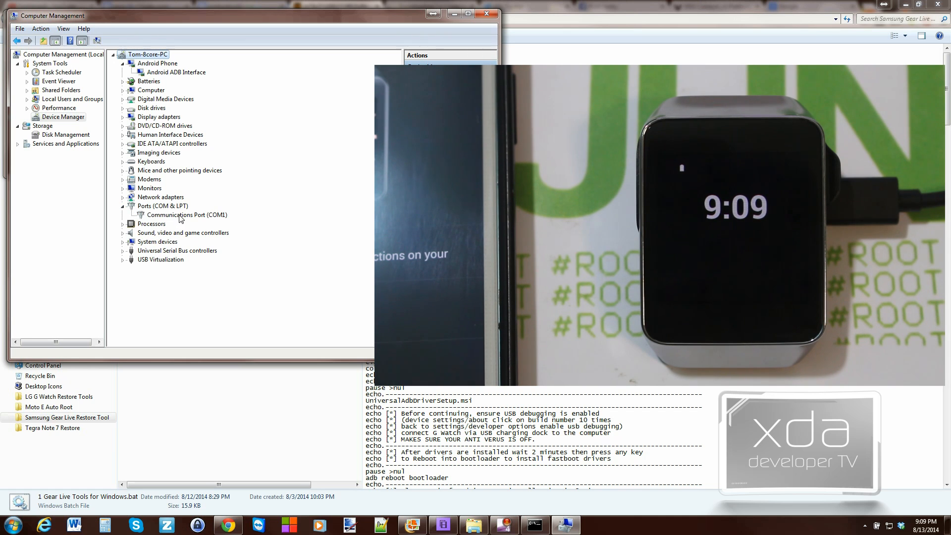
- Manually update the Android ADB Interface driver, choosing a Google, Inc. model
right_click(176, 73)
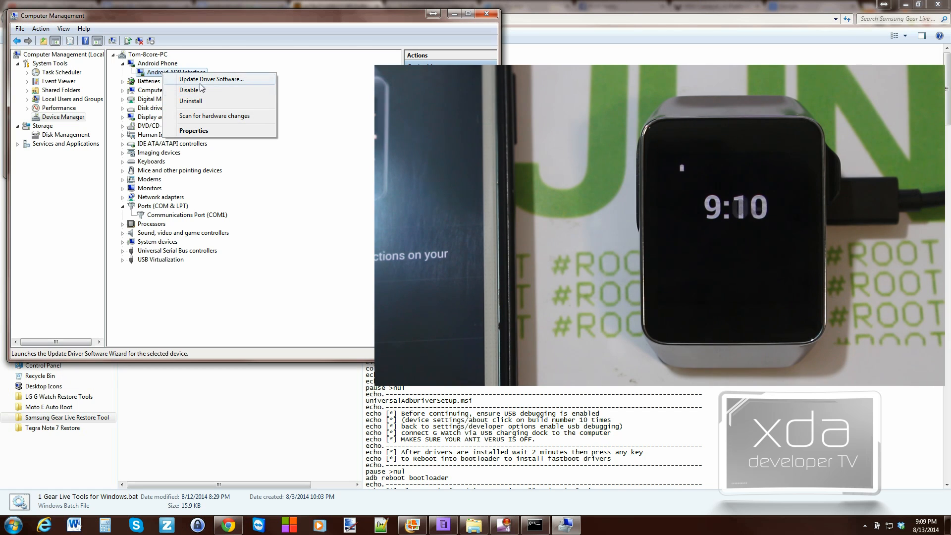
left_click(211, 79)
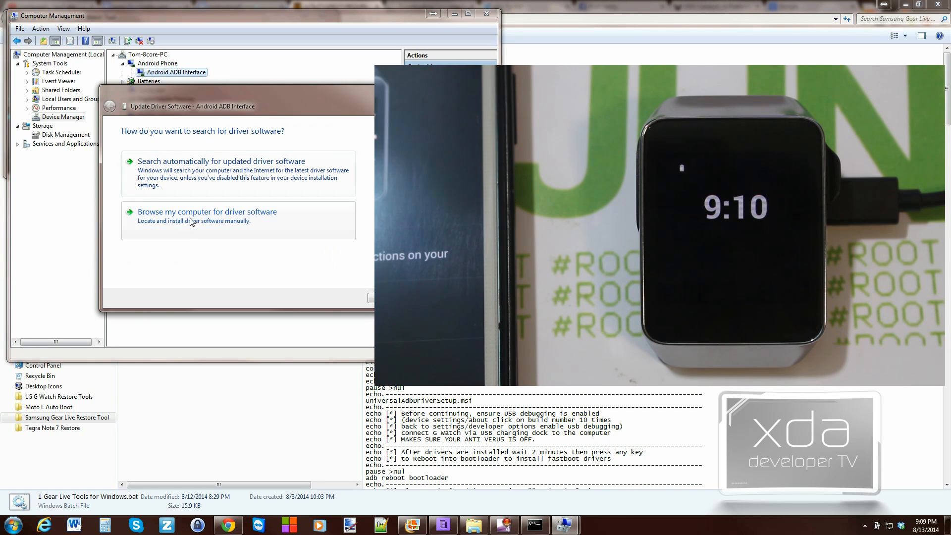
left_click(207, 211)
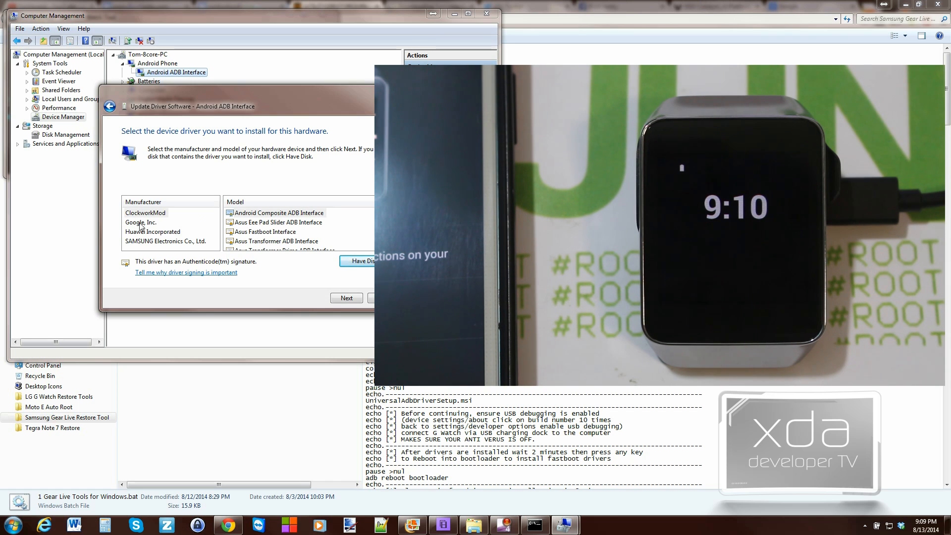
left_click(140, 222)
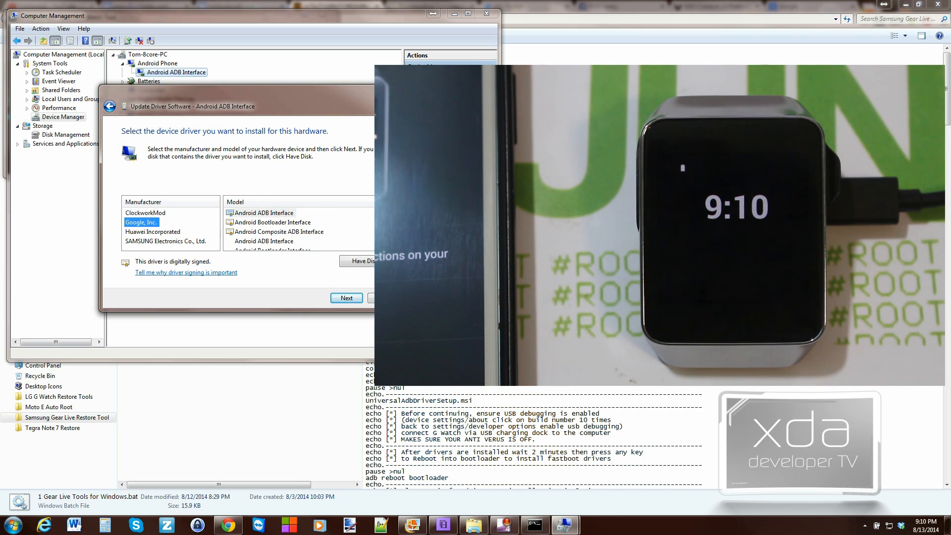
mouse_move(306, 250)
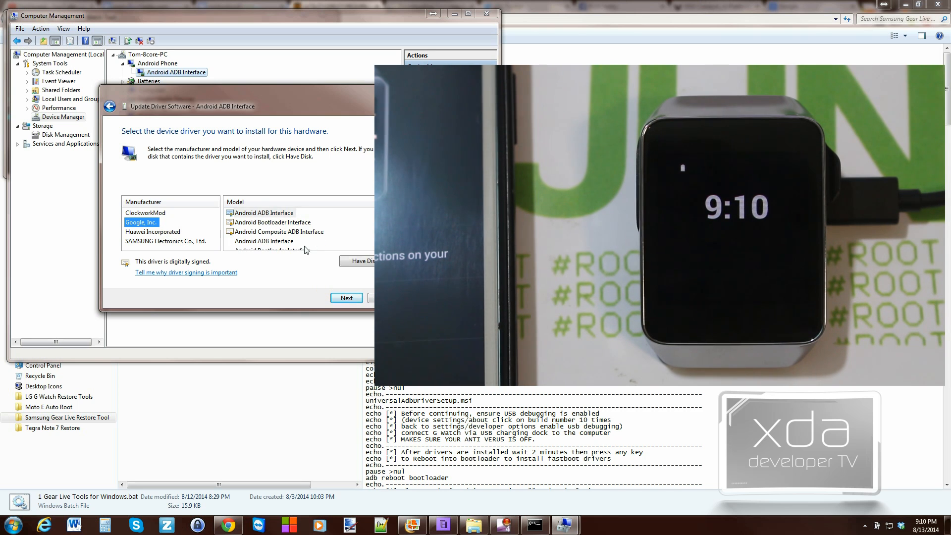
left_click(345, 298)
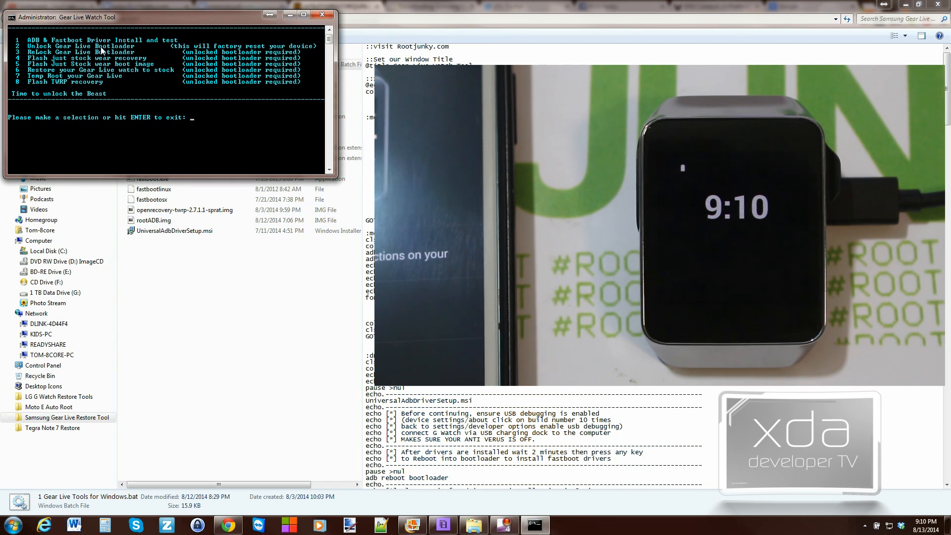
mouse_move(153, 143)
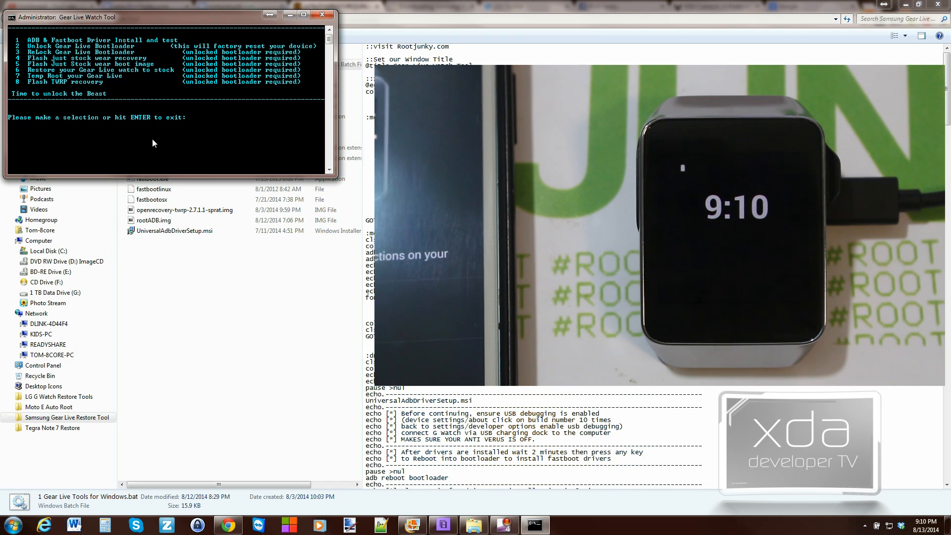
mouse_move(17, 49)
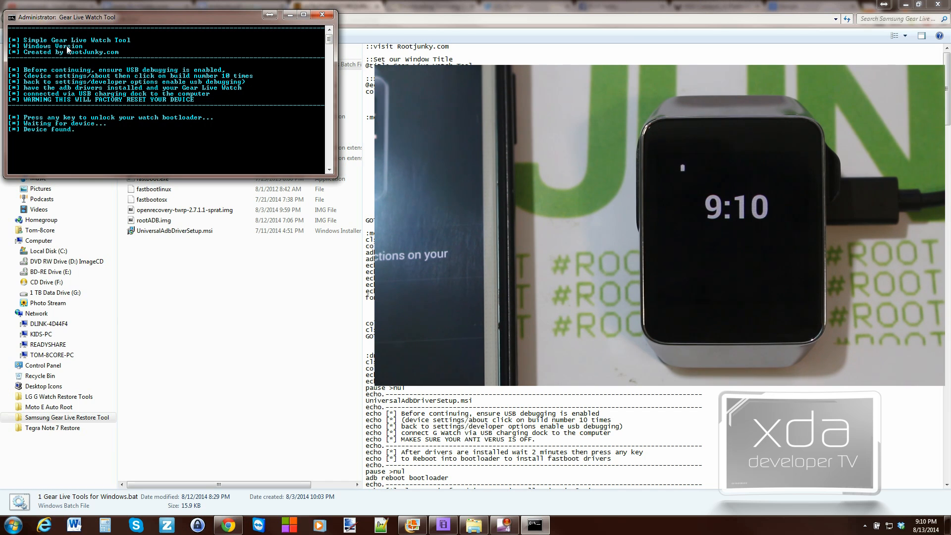
key("enter")
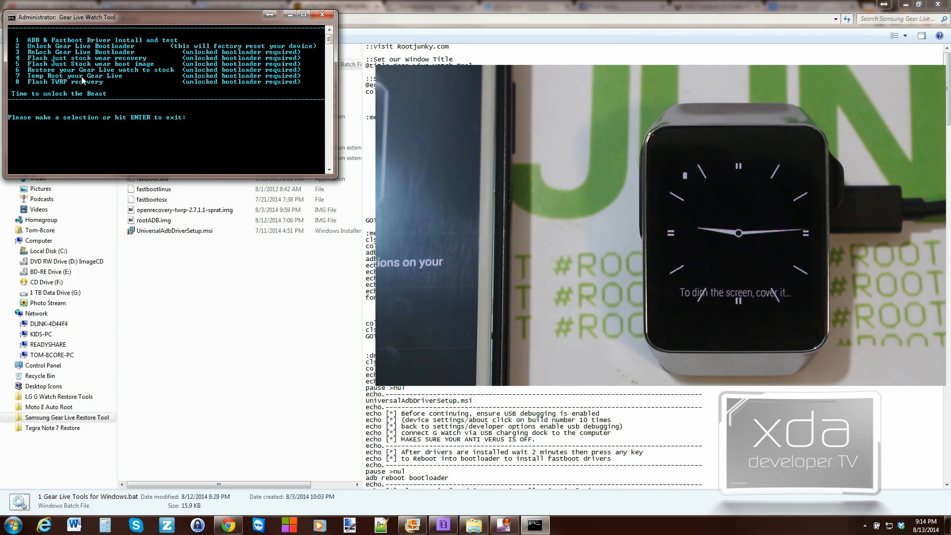
mouse_move(25, 80)
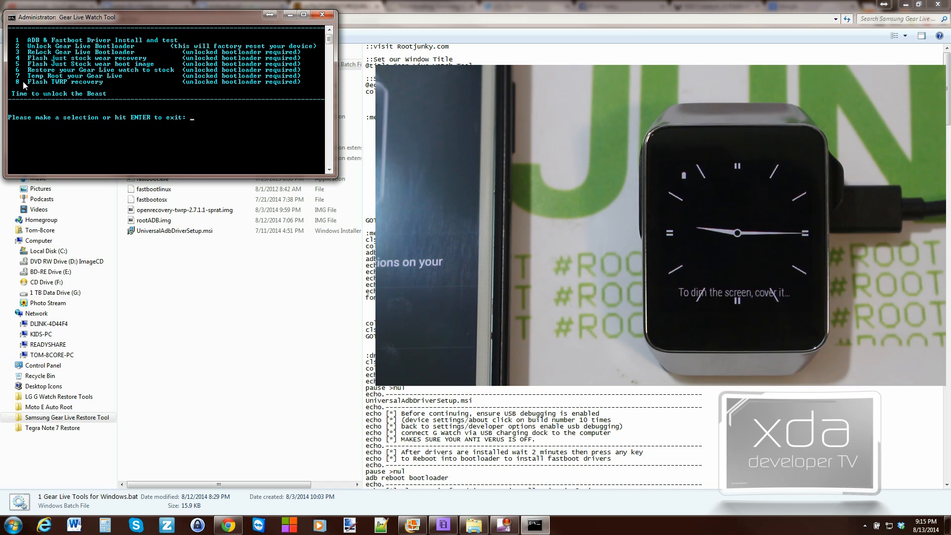
type("8")
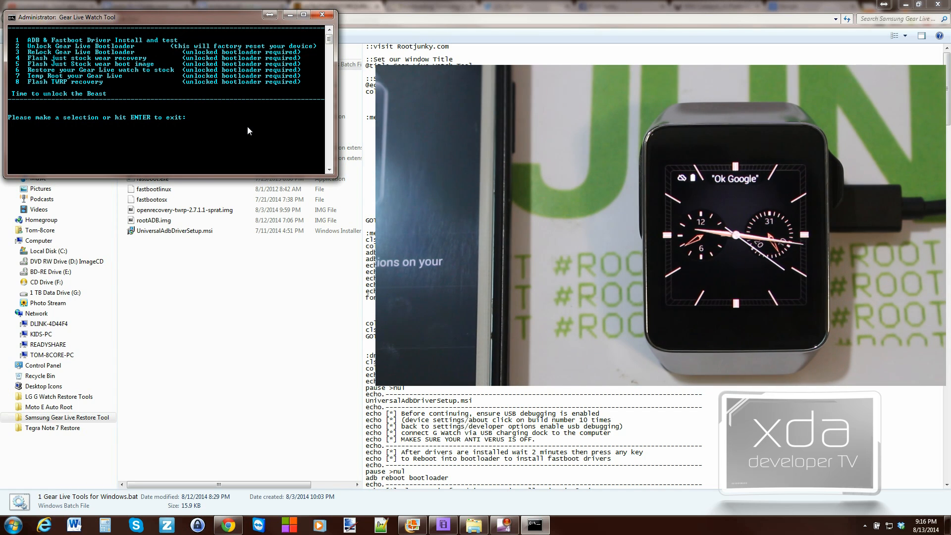
- Choose option 6, Restore your Gear Live watch to stock, with the watch in bootloader mode
type("6")
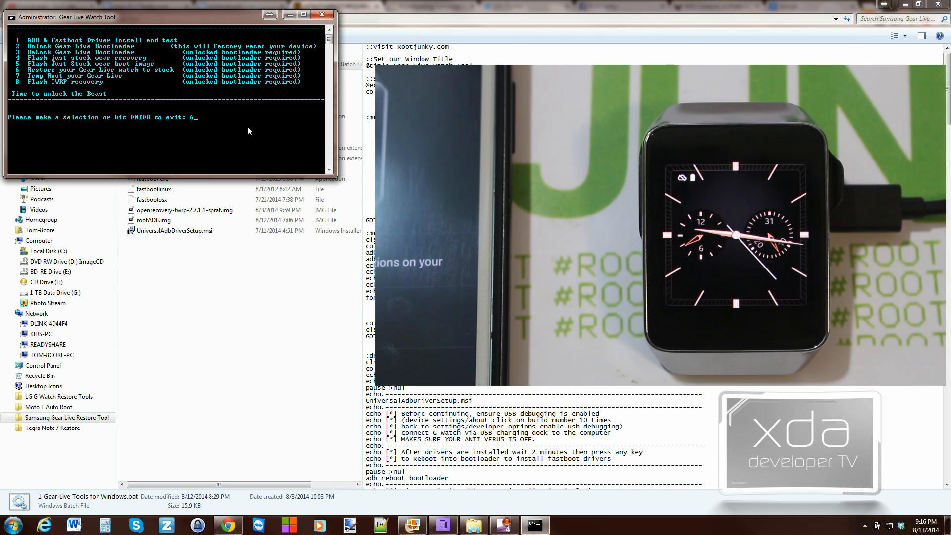
key("enter")
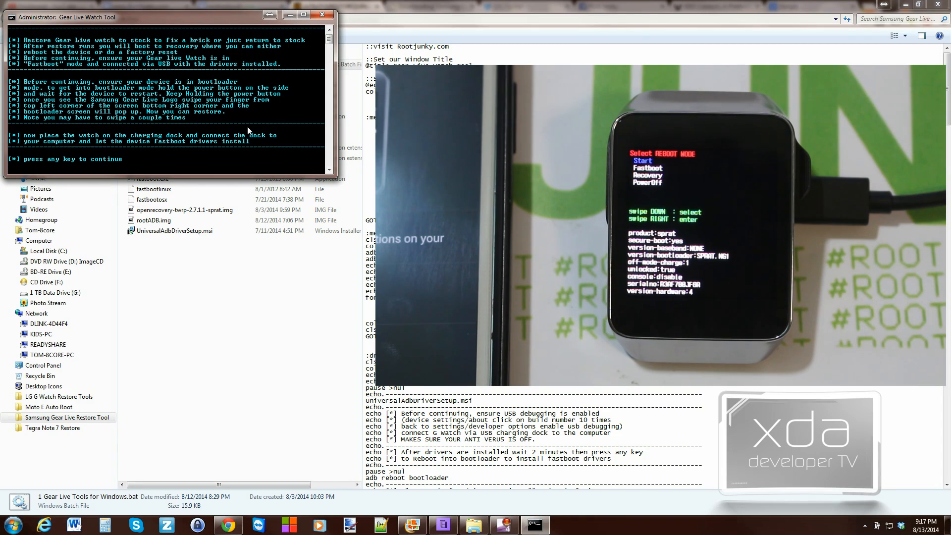
- Flash the stock recovery to the watch and return the tool to its start screen
key("enter")
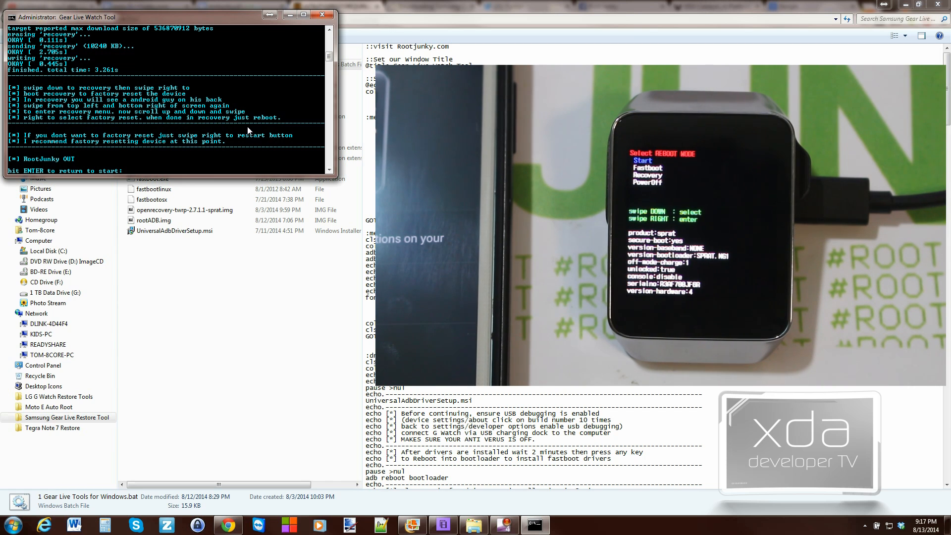
key("enter")
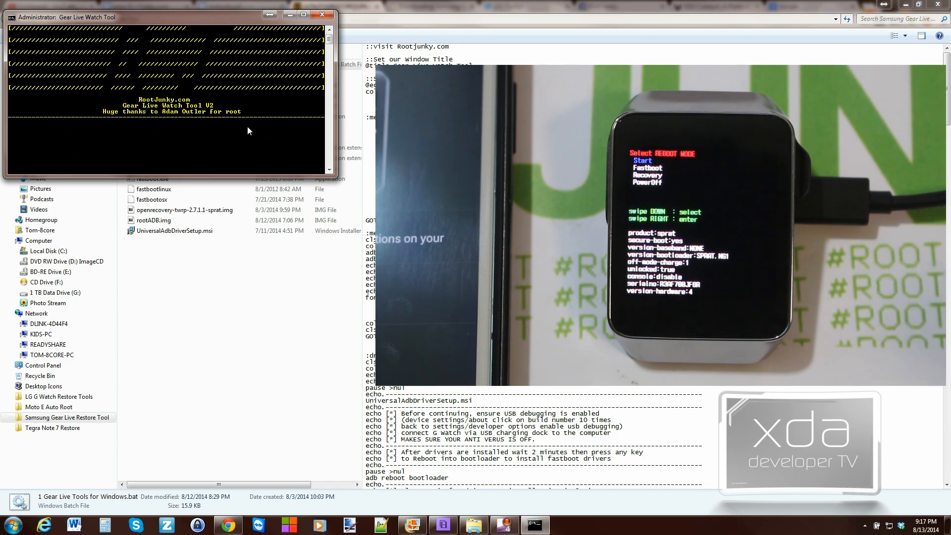